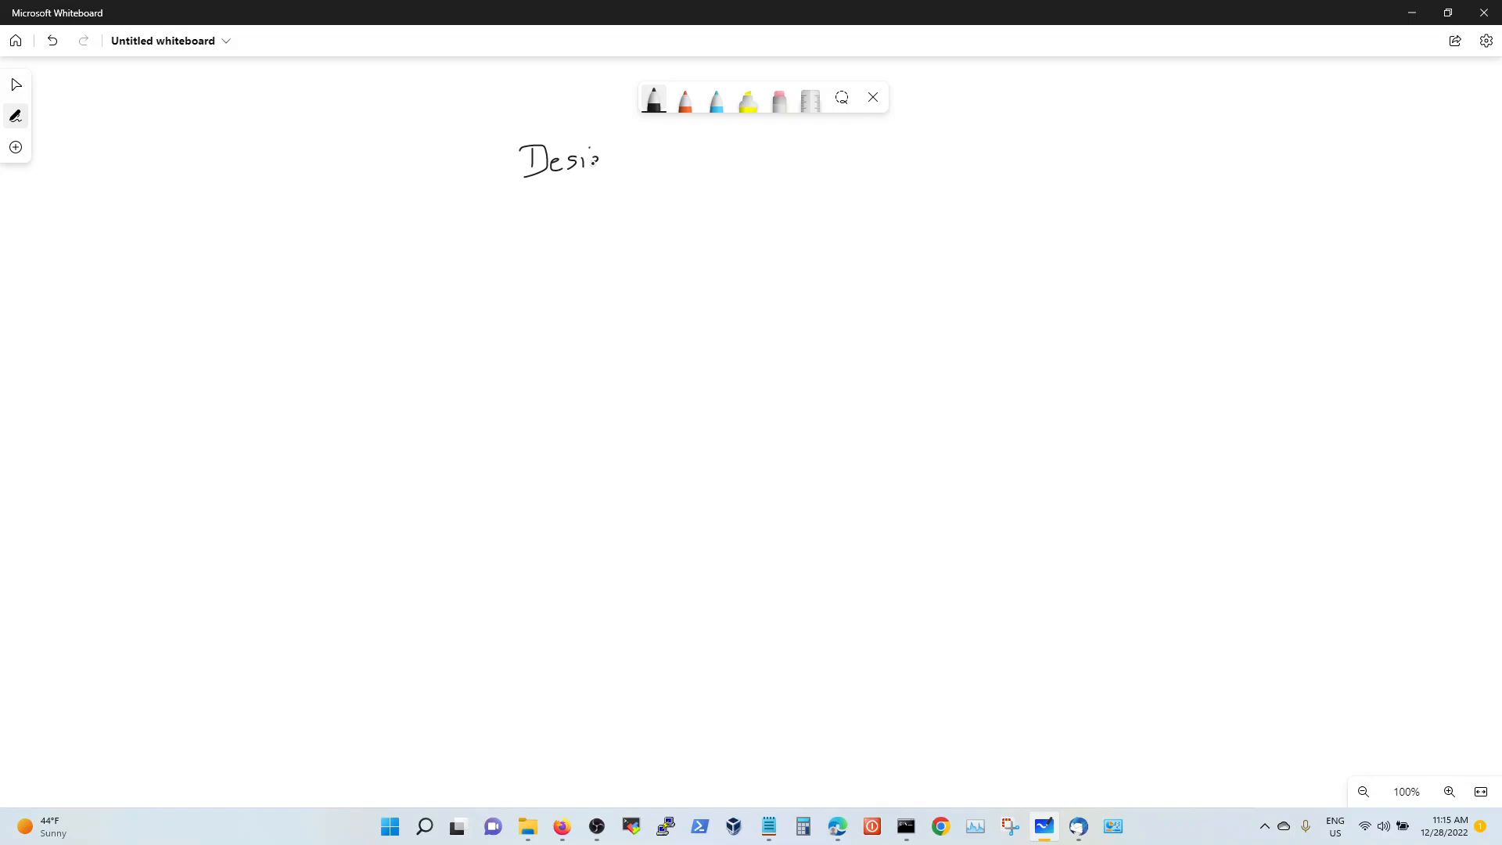
Step: Handwrite 'Design OSPF' across the top centre of the board
left_click_drag(594, 167, 633, 163)
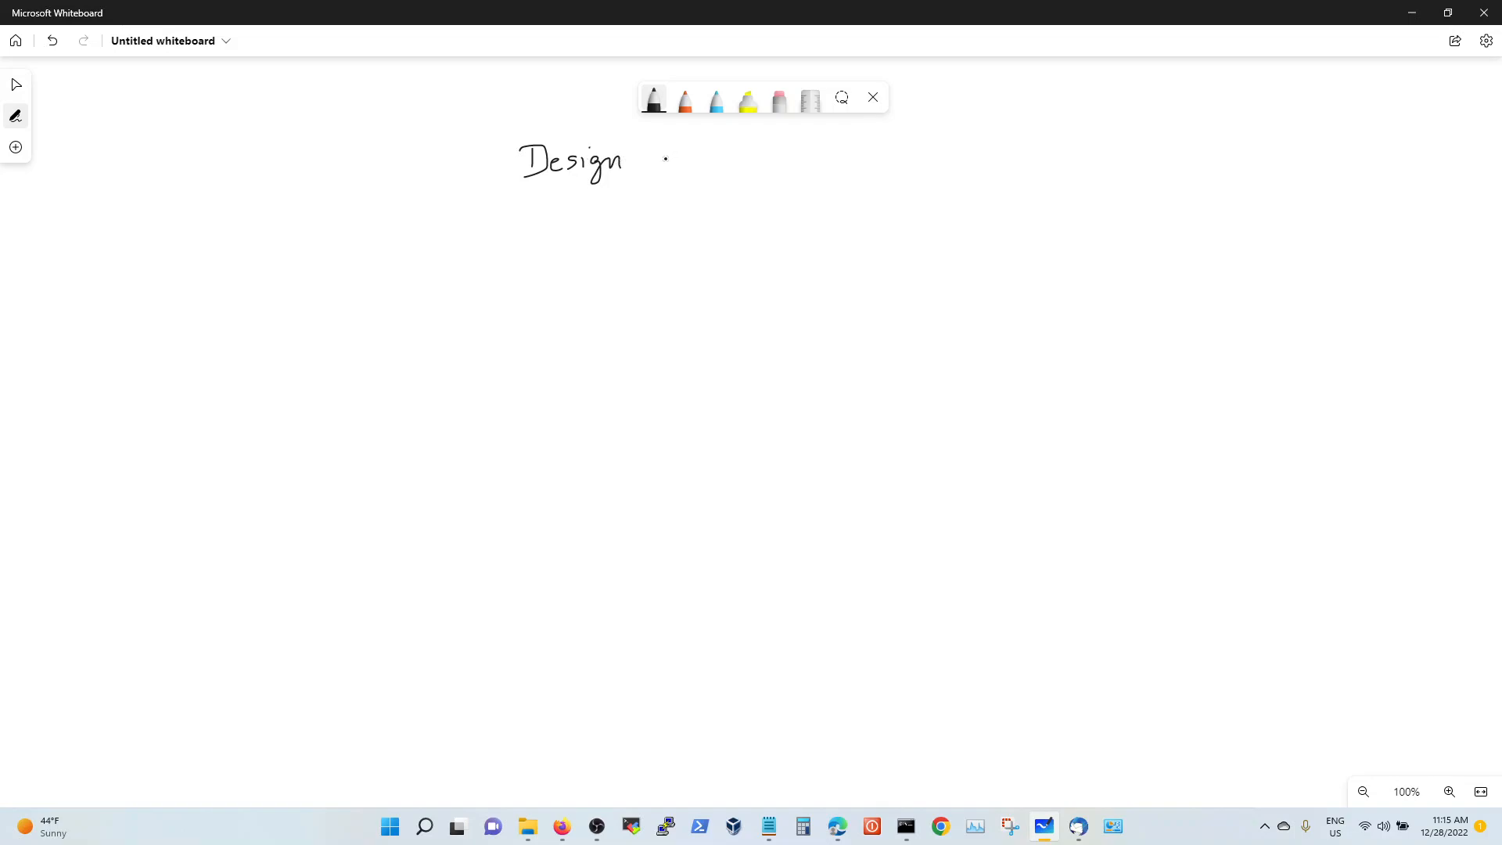
left_click_drag(652, 171, 661, 151)
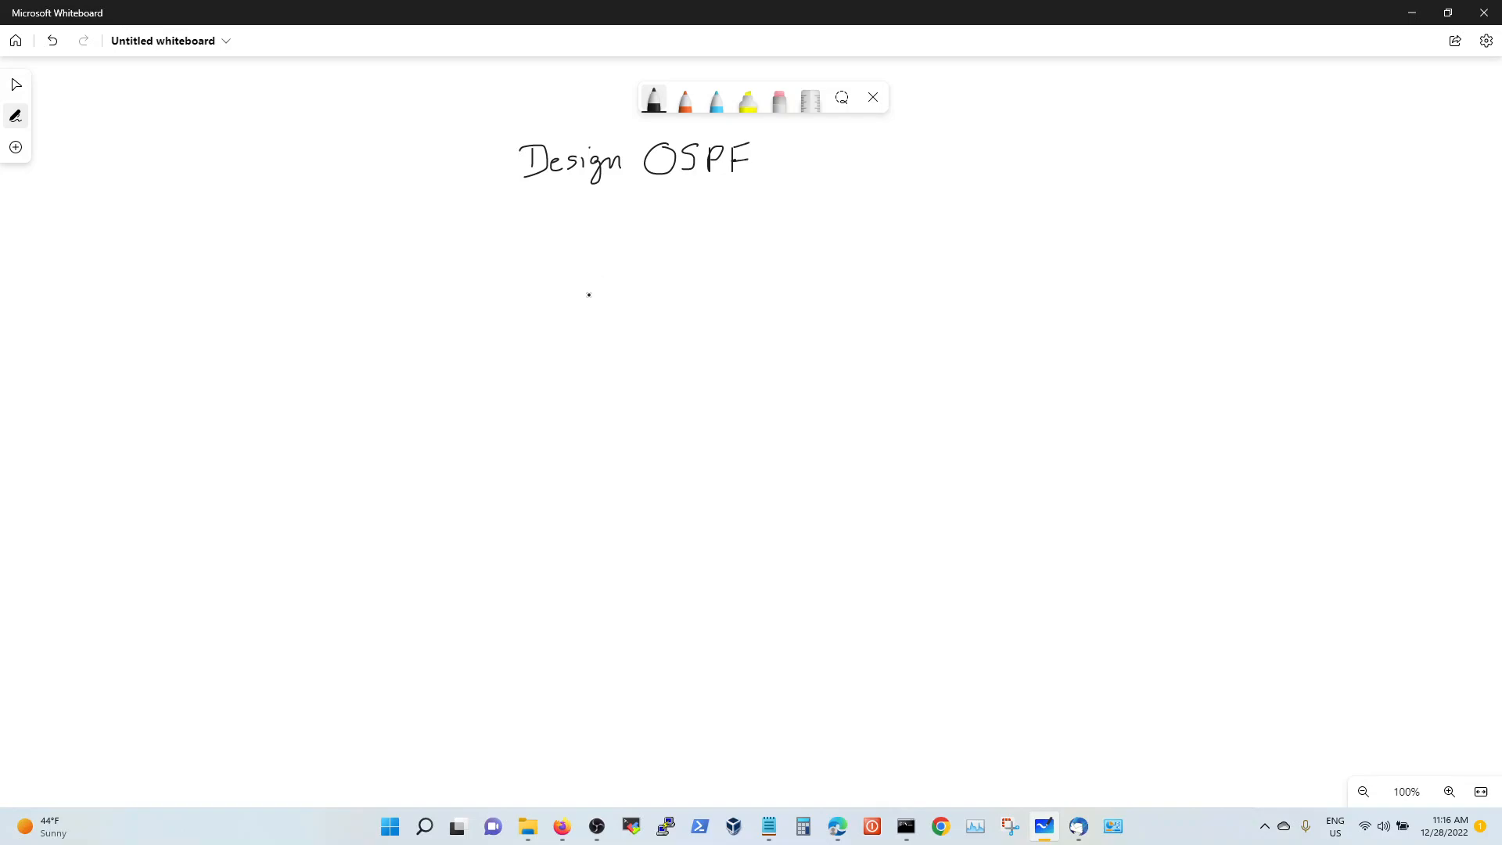
mouse_move(567, 252)
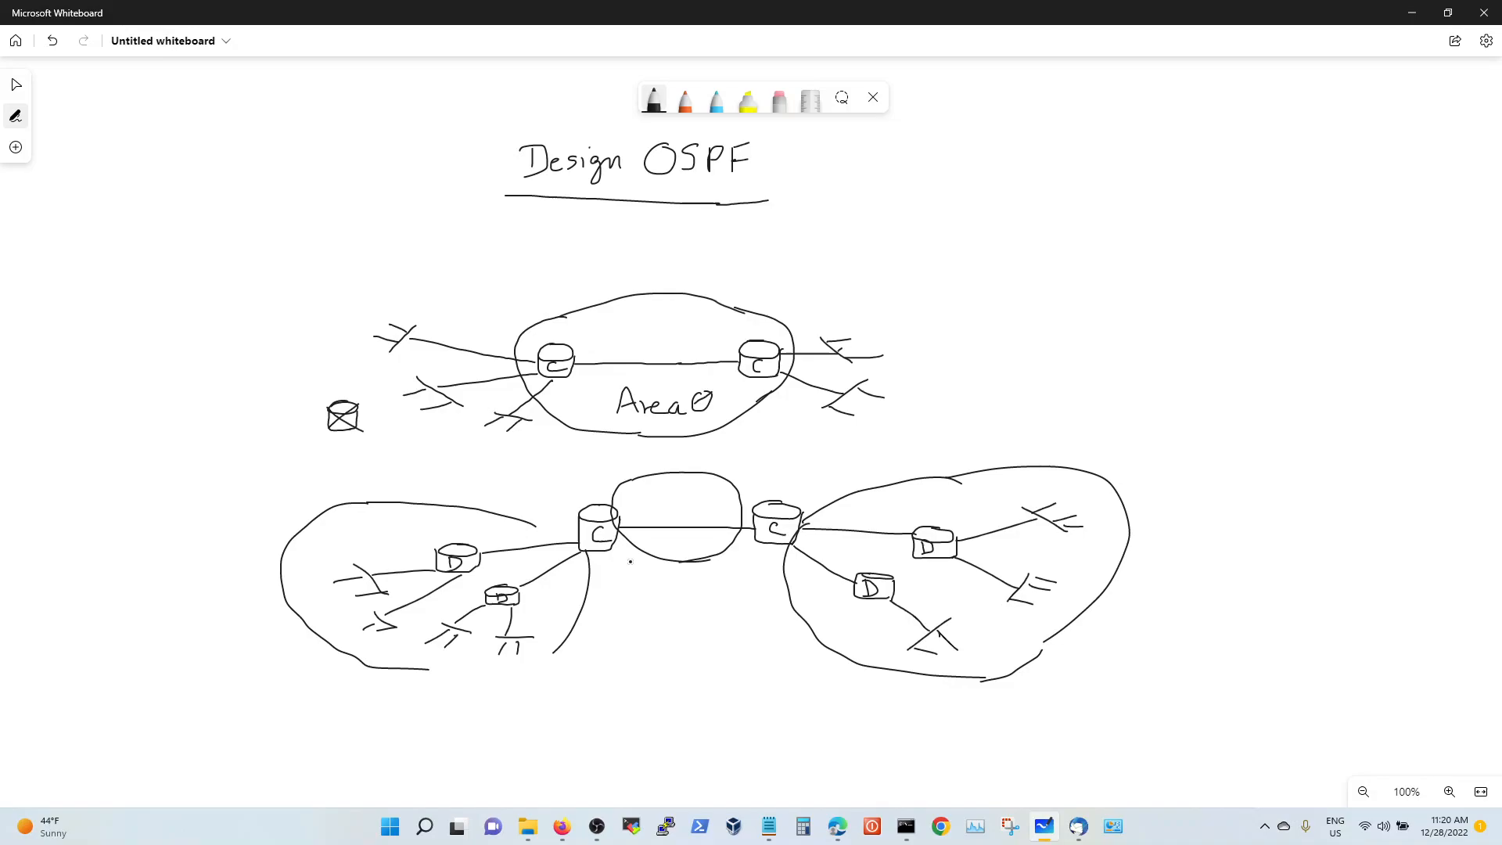
Step: Label the middle oval Area 0, the left area Area 1 → STUB, and the right Area 2
left_click(650, 493)
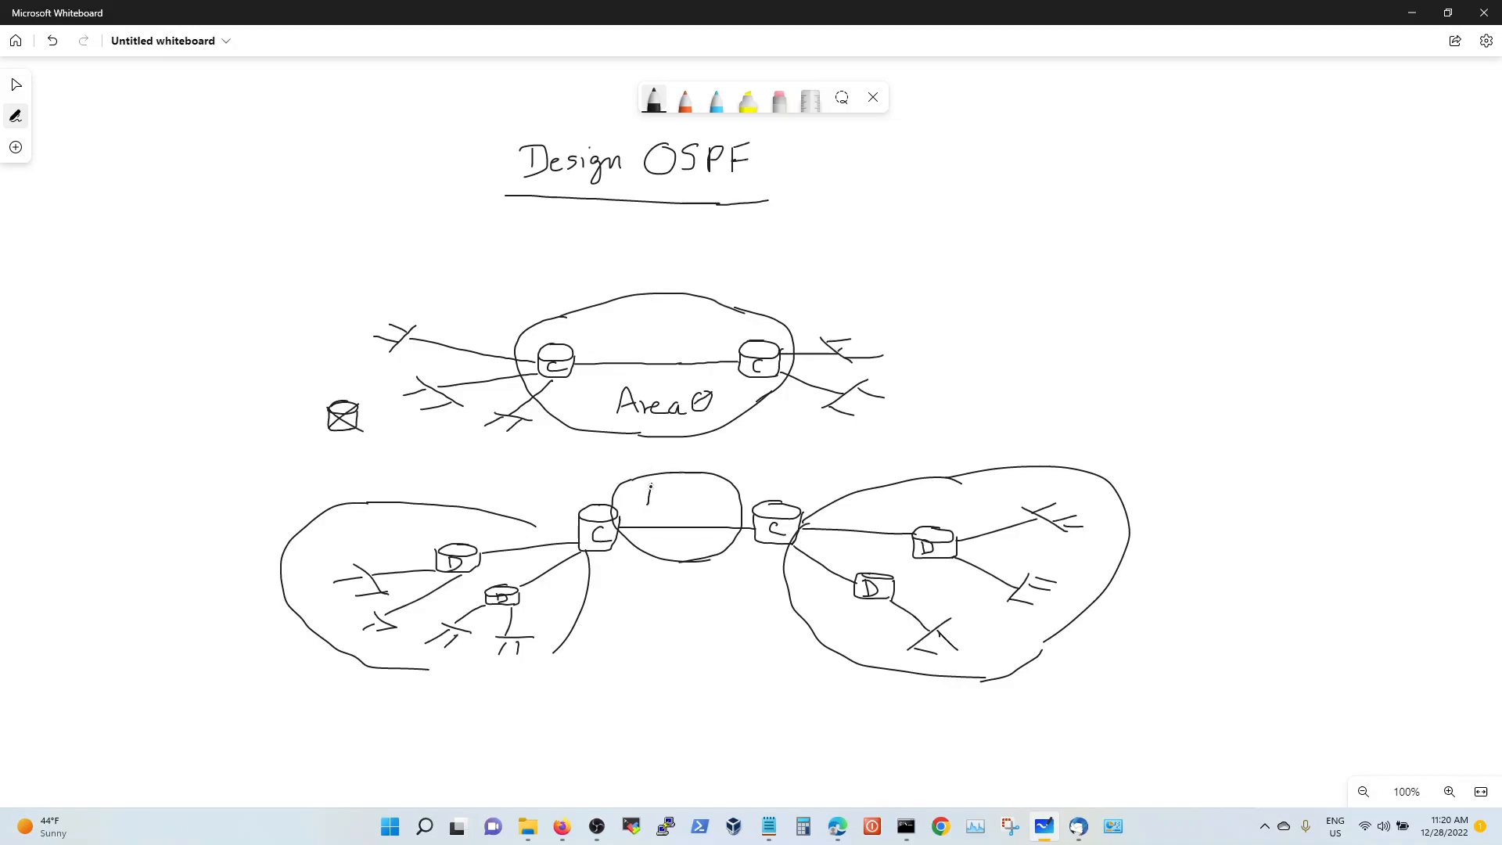
type("Are")
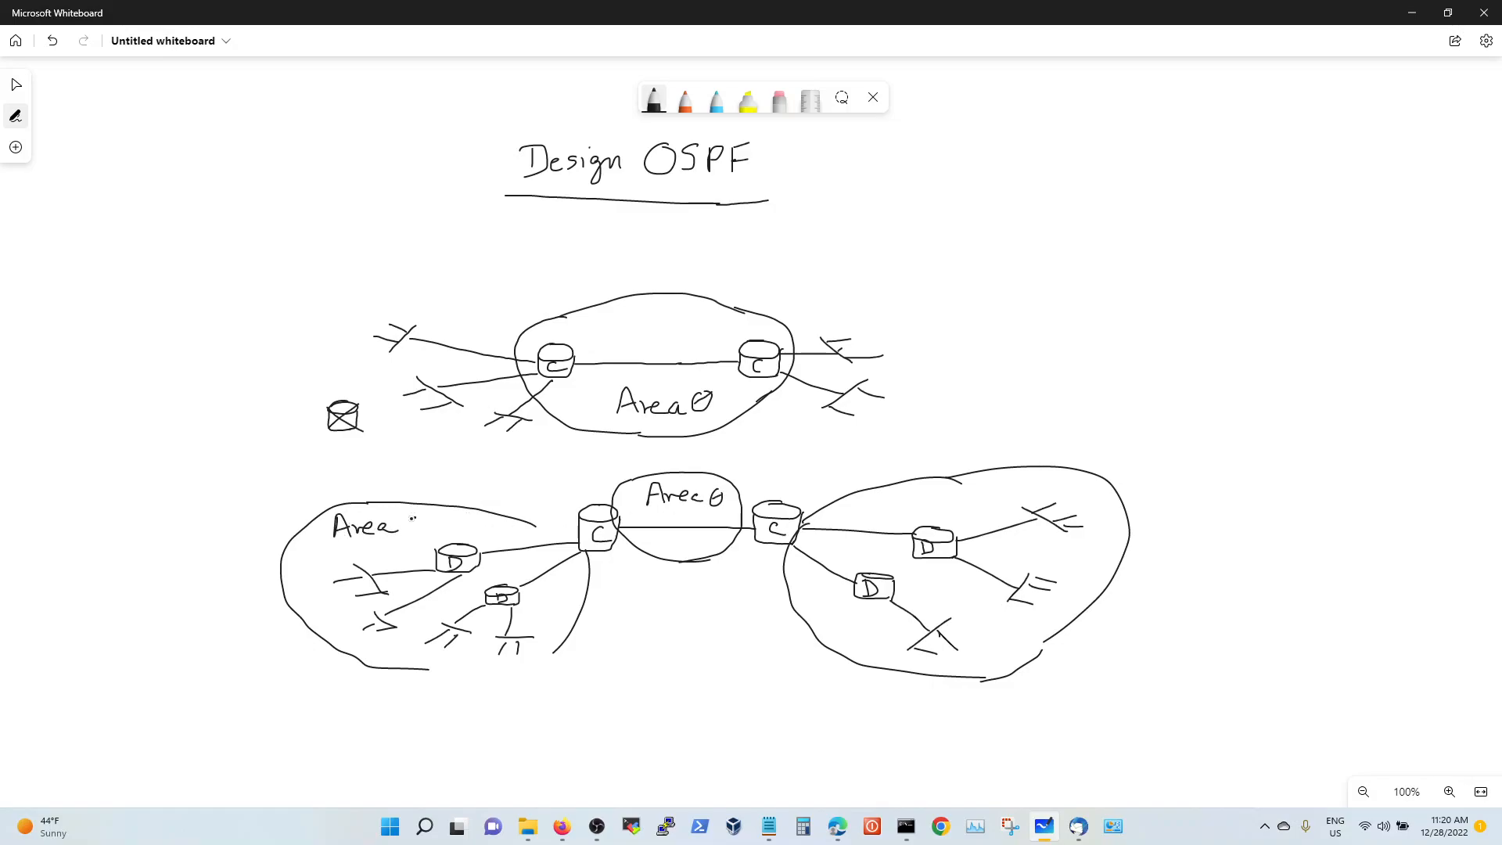
type("1 → STUB")
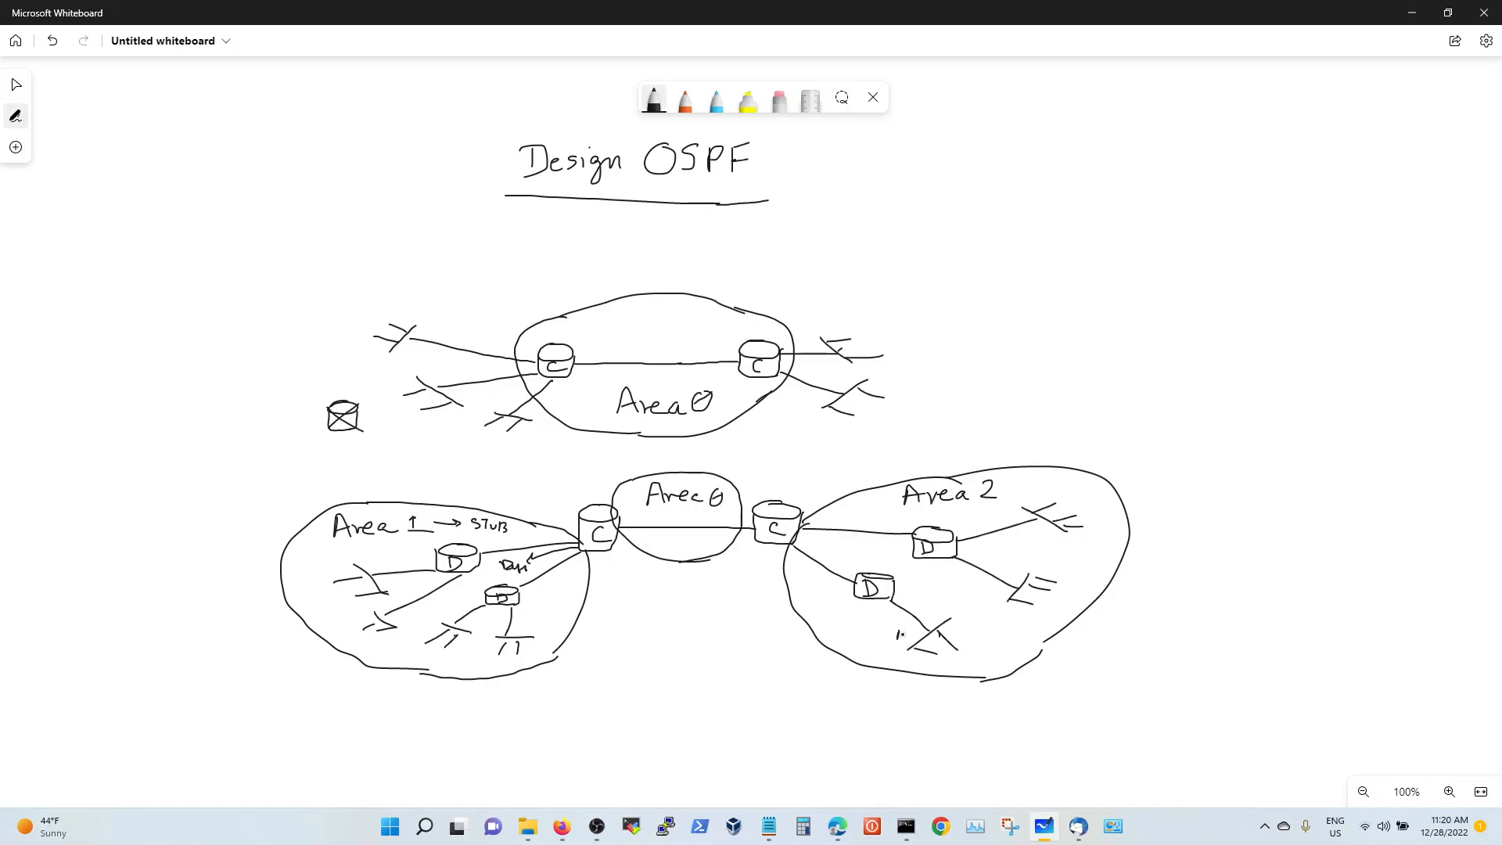
Step: Write N1, N2 and N3 beside the right-hand area's network links
type("N1")
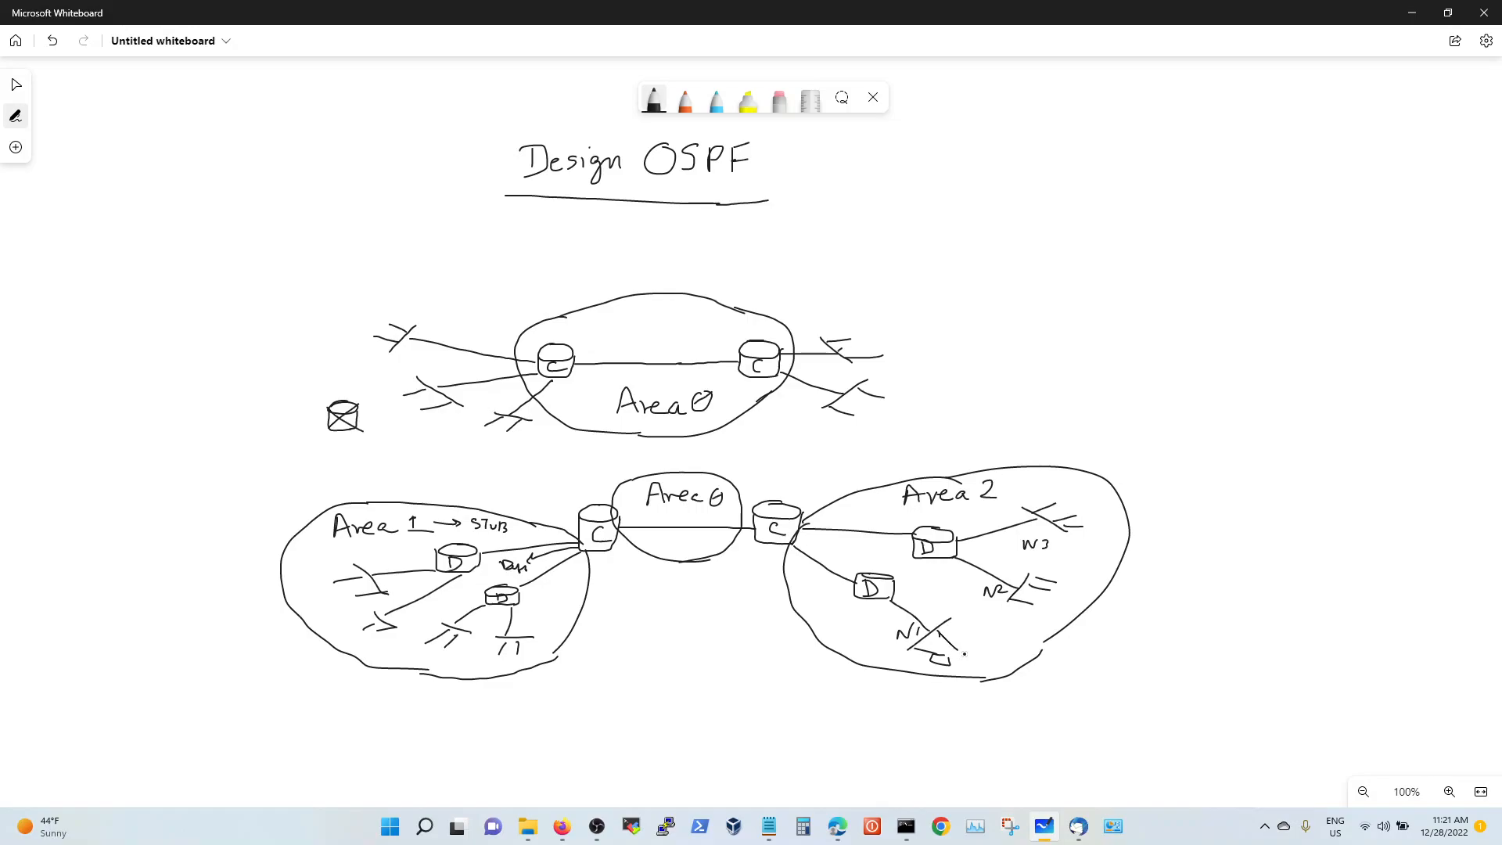
left_click(963, 654)
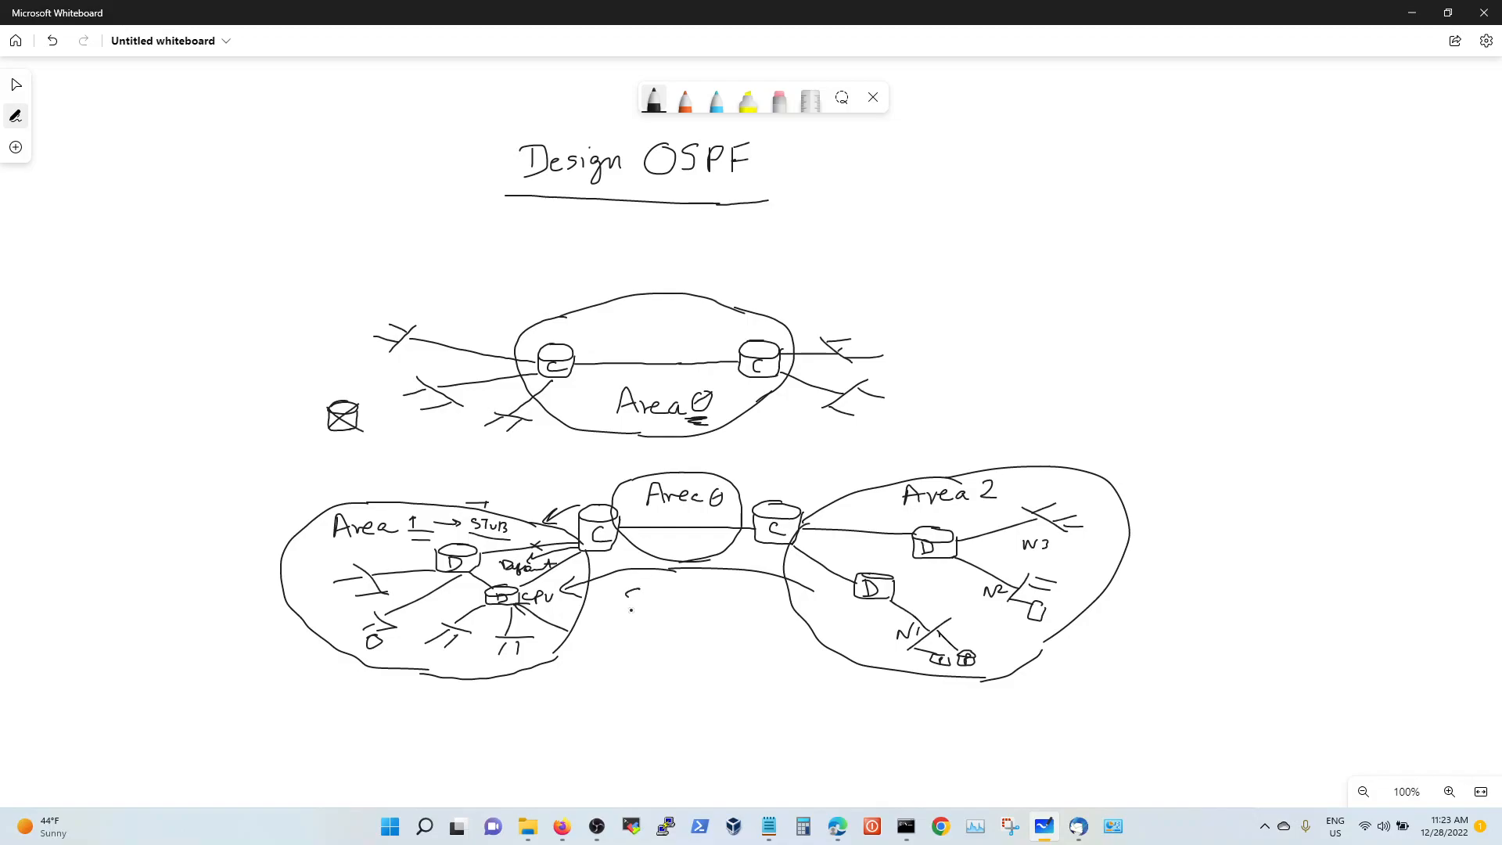
Step: Write 10.1.4.0/24 beside the lower Area 1 link and start the ABR note
type("Sumn")
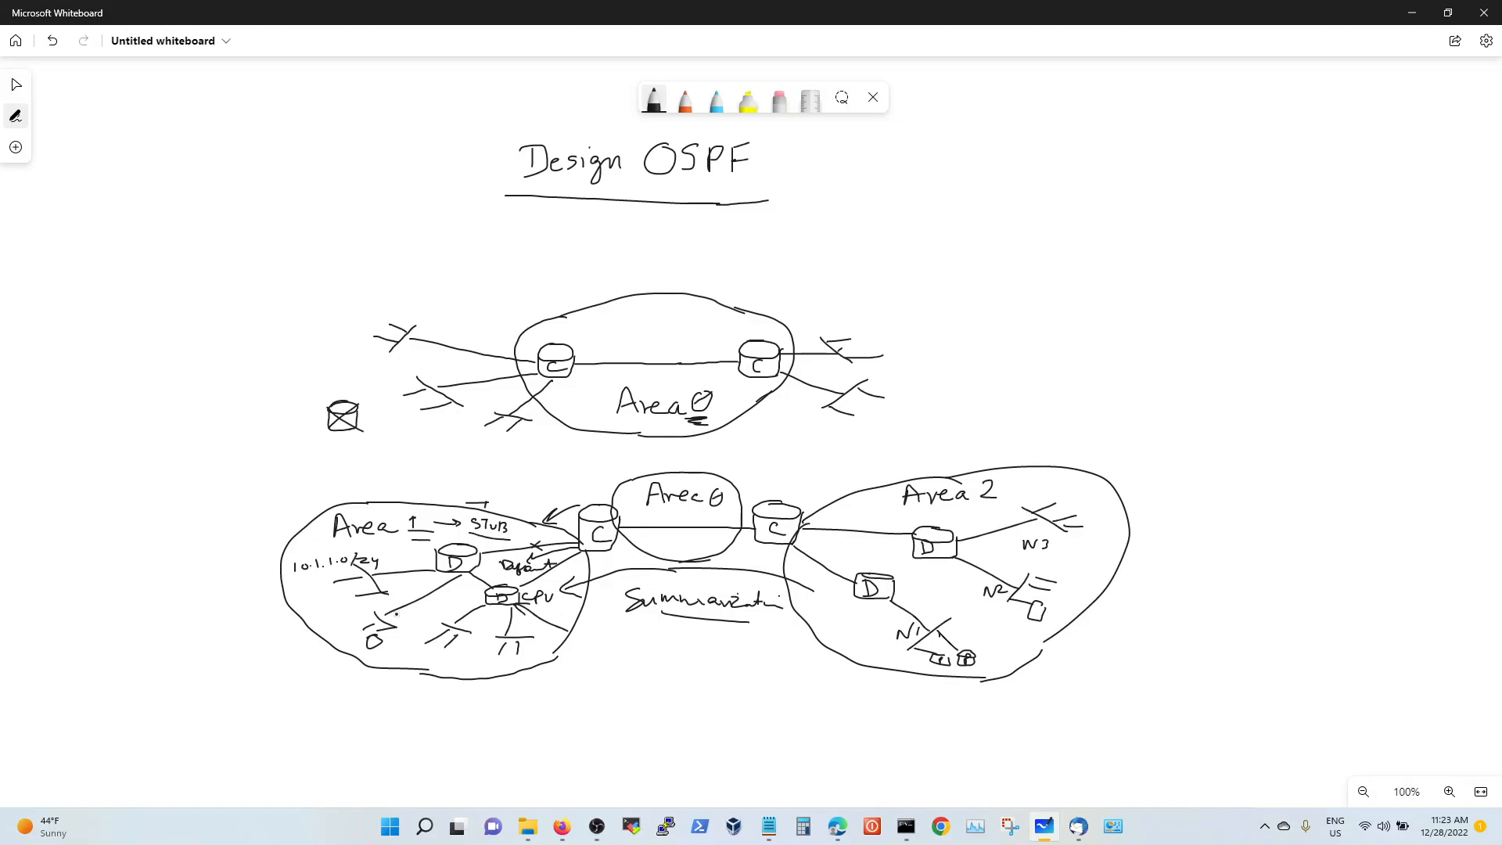
left_click(318, 666)
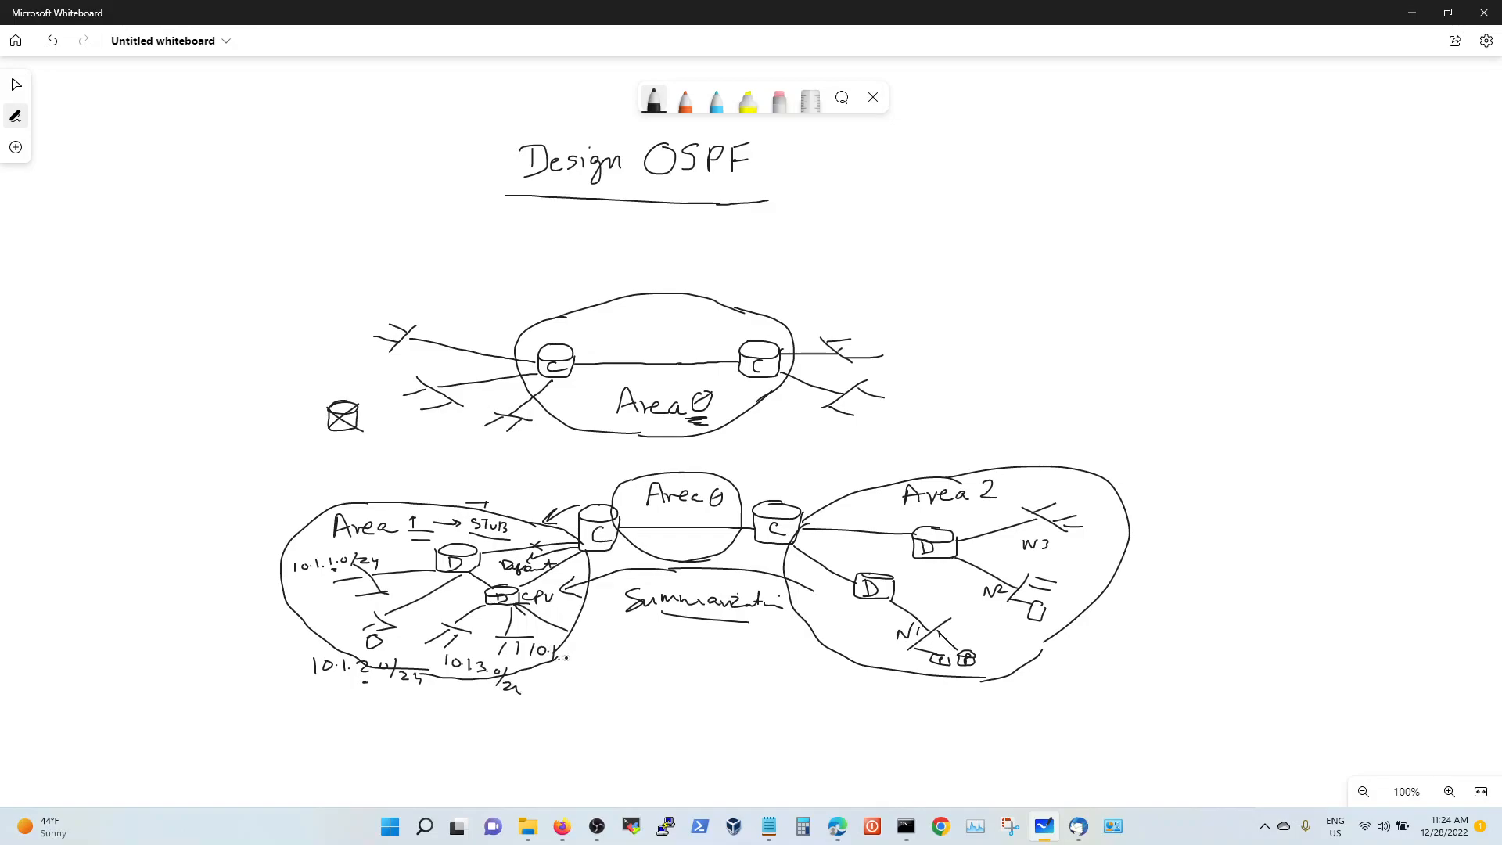
type("4.0)")
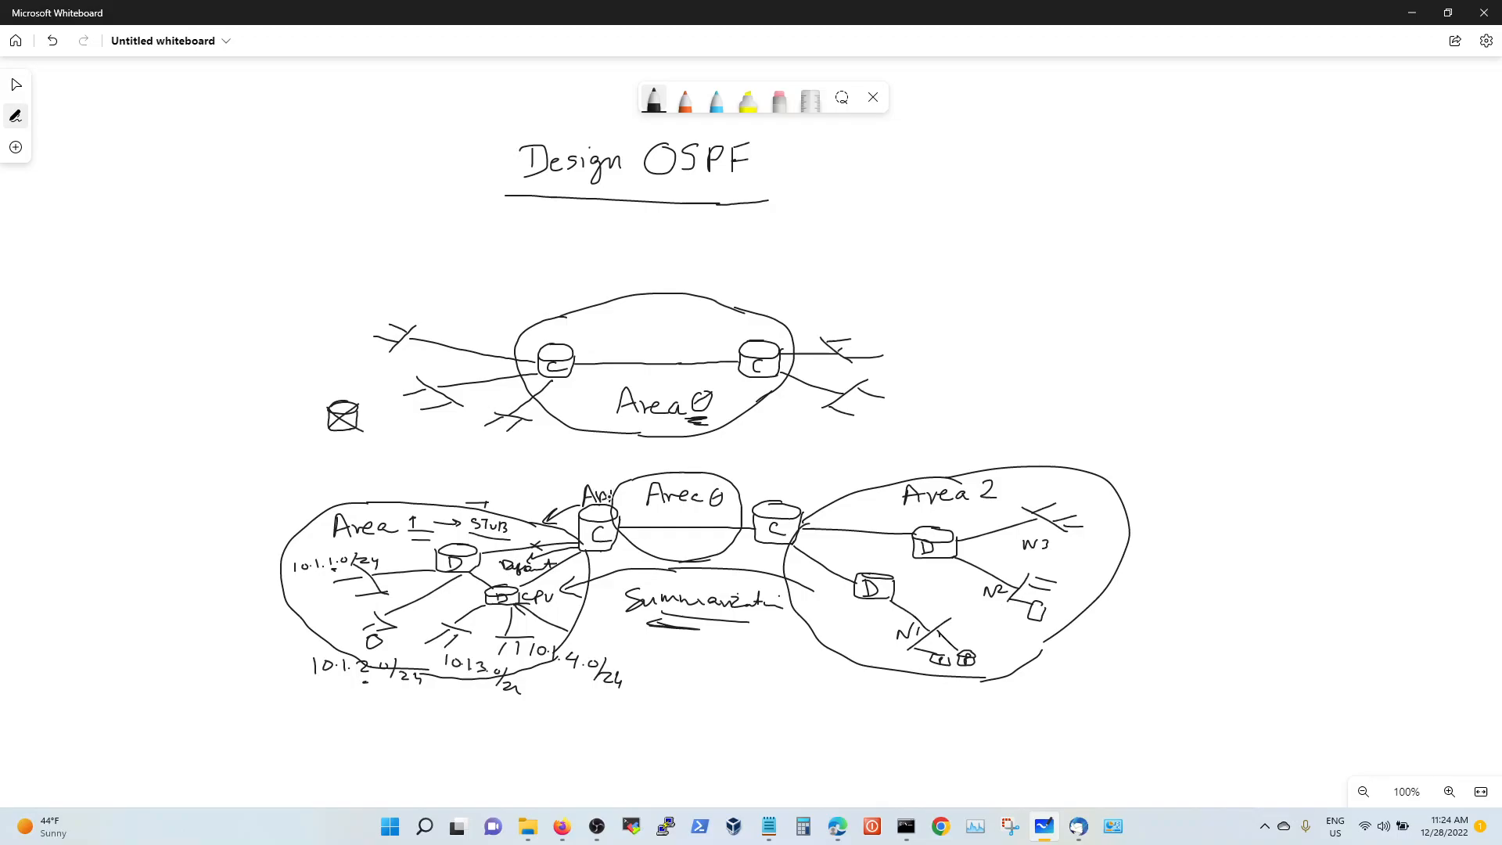
Step: Finish ABR over the left router and write summary 10.1.0.0/16 below Area 1
type("BR")
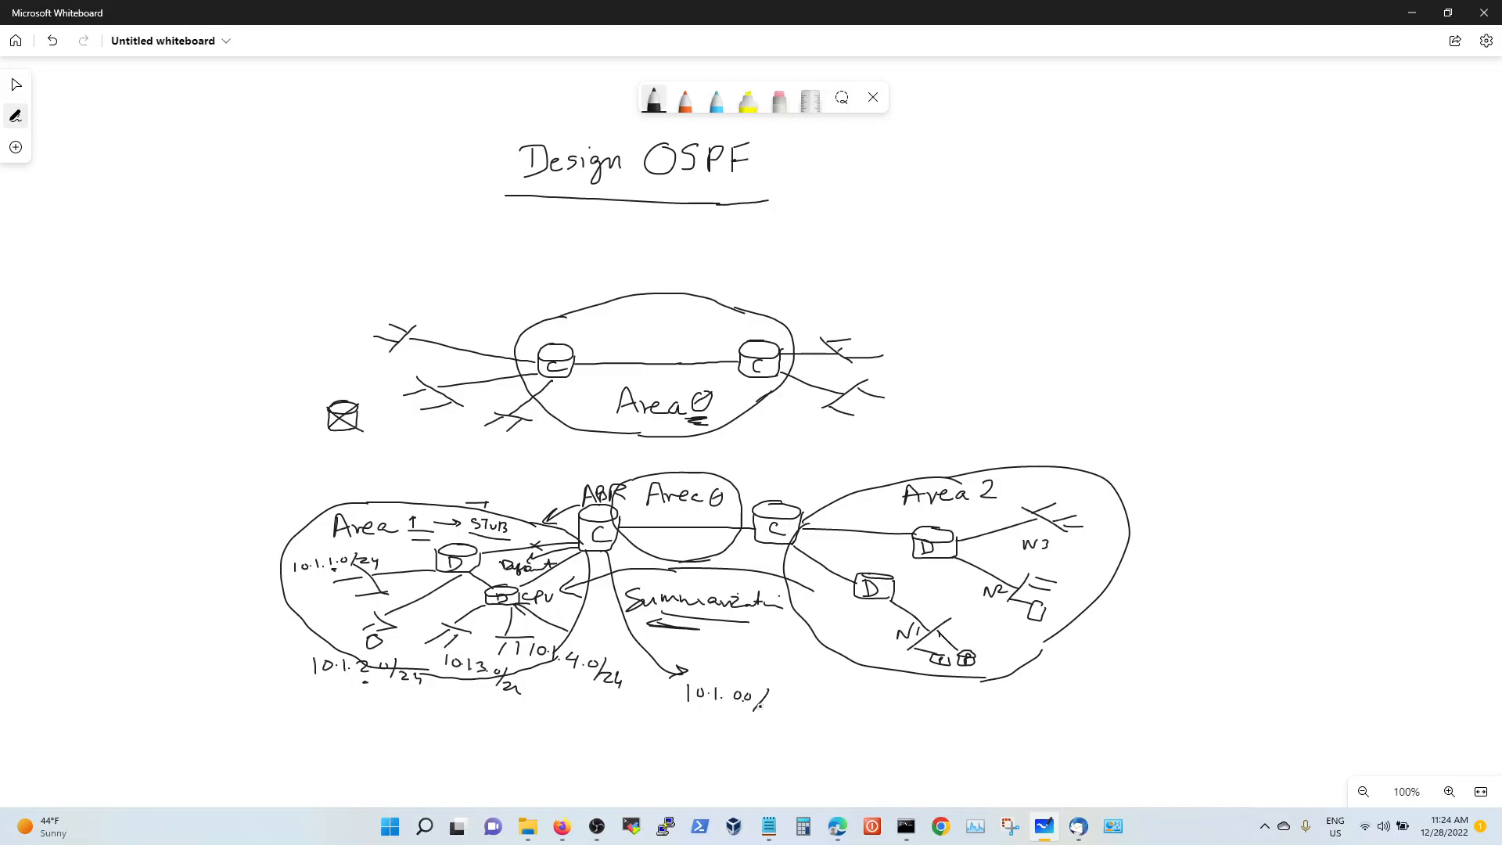
type("/16")
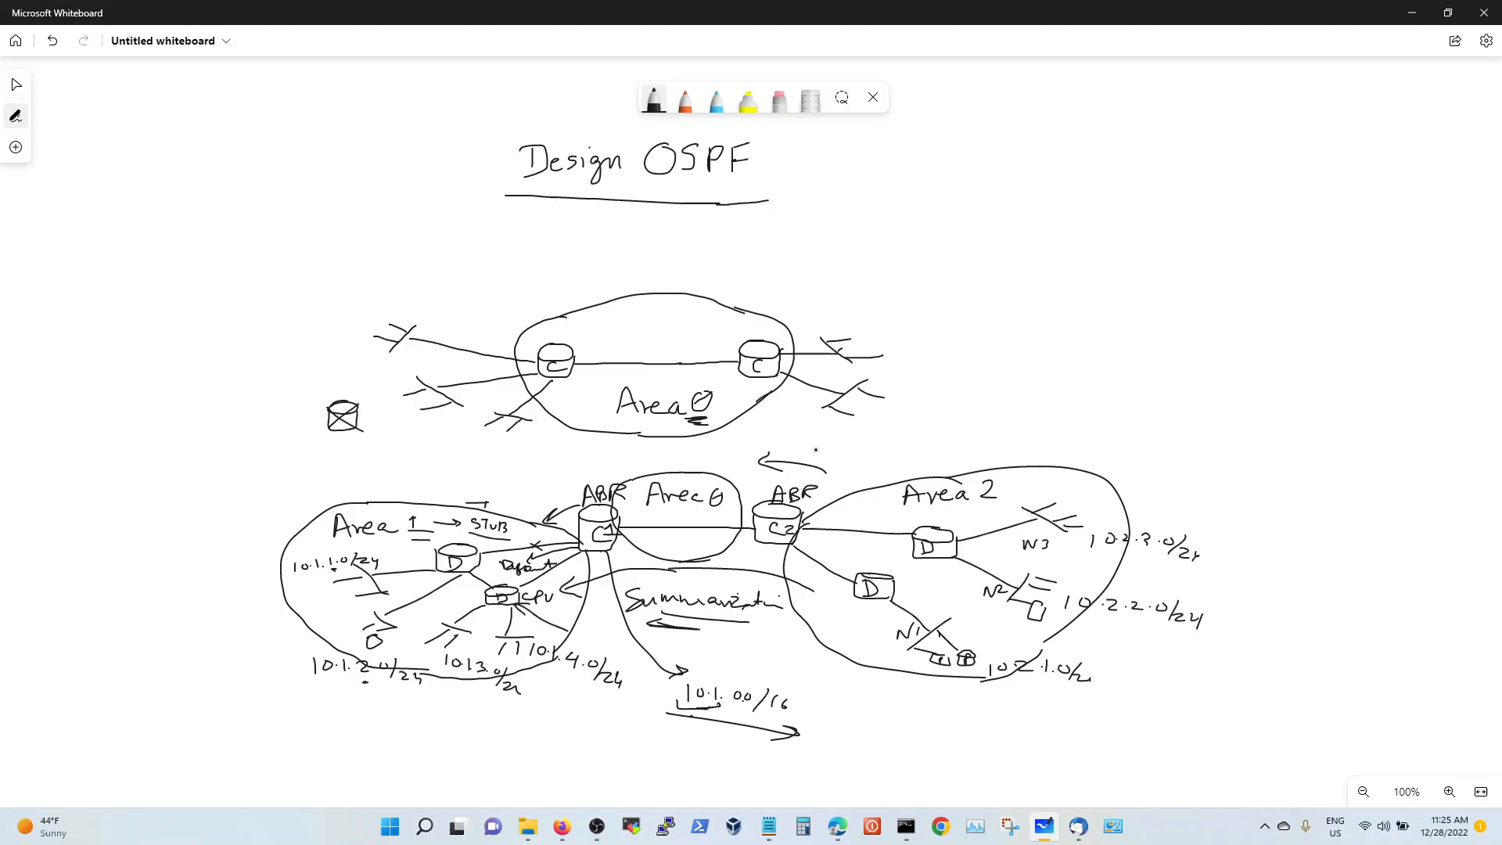
Step: Write 10.2.0.0/16 above the right ABR and start an 'ST' note in Area 2
type("i2")
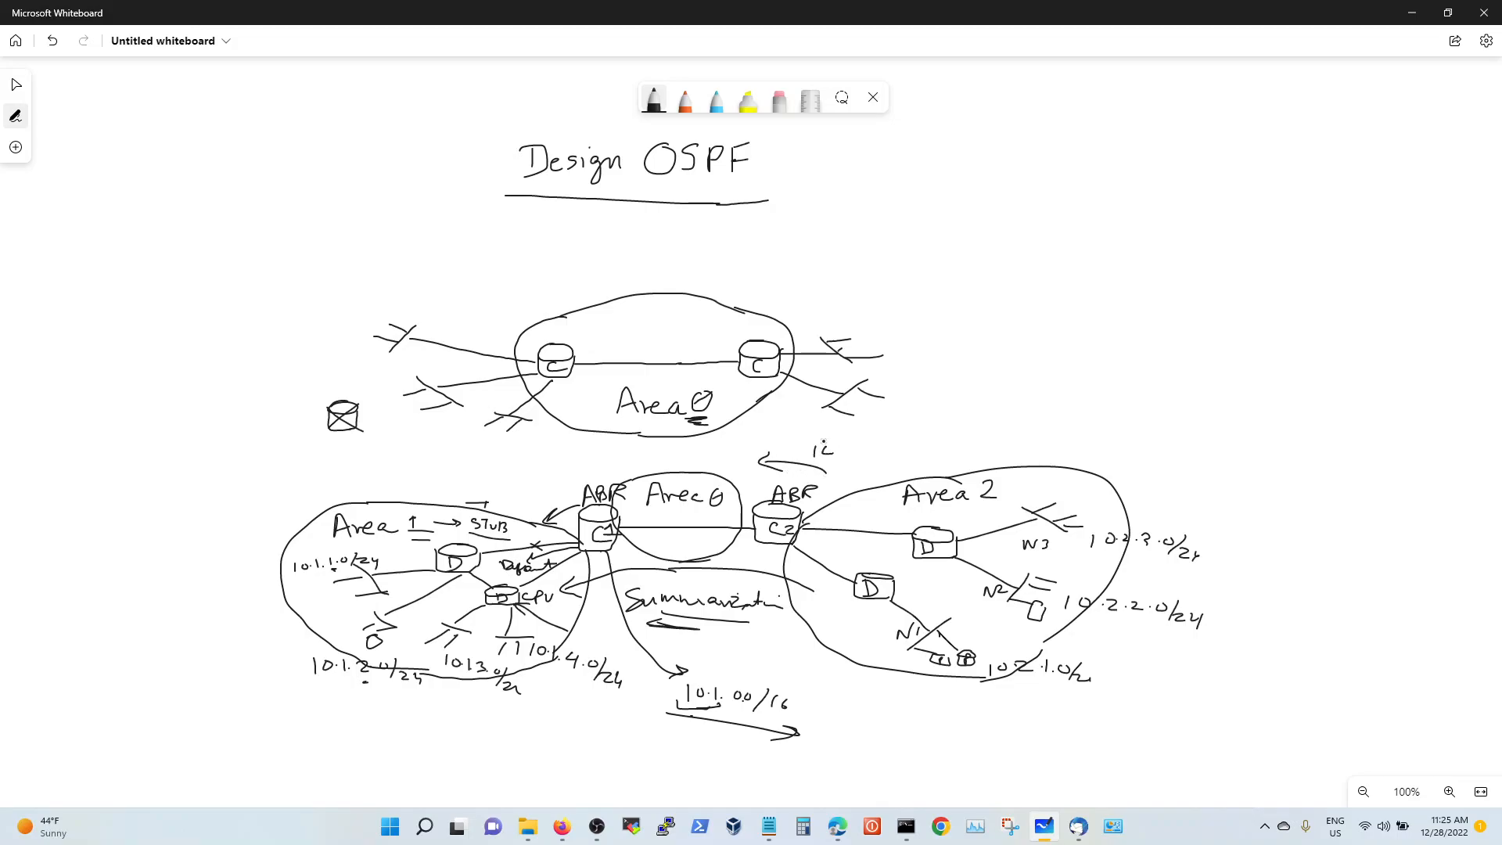
type("10.2.0.")
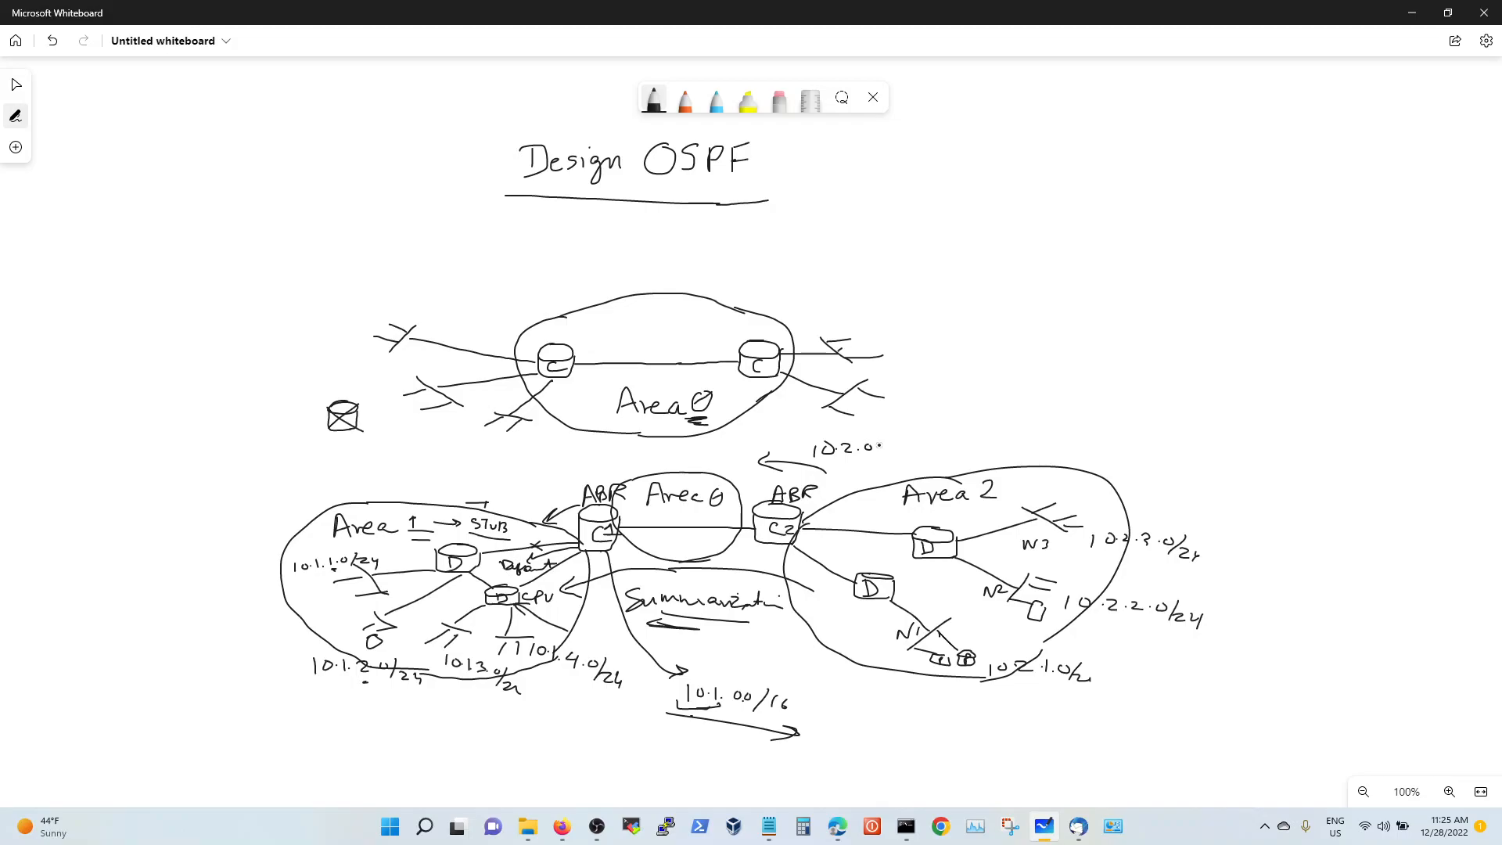
type("0/16")
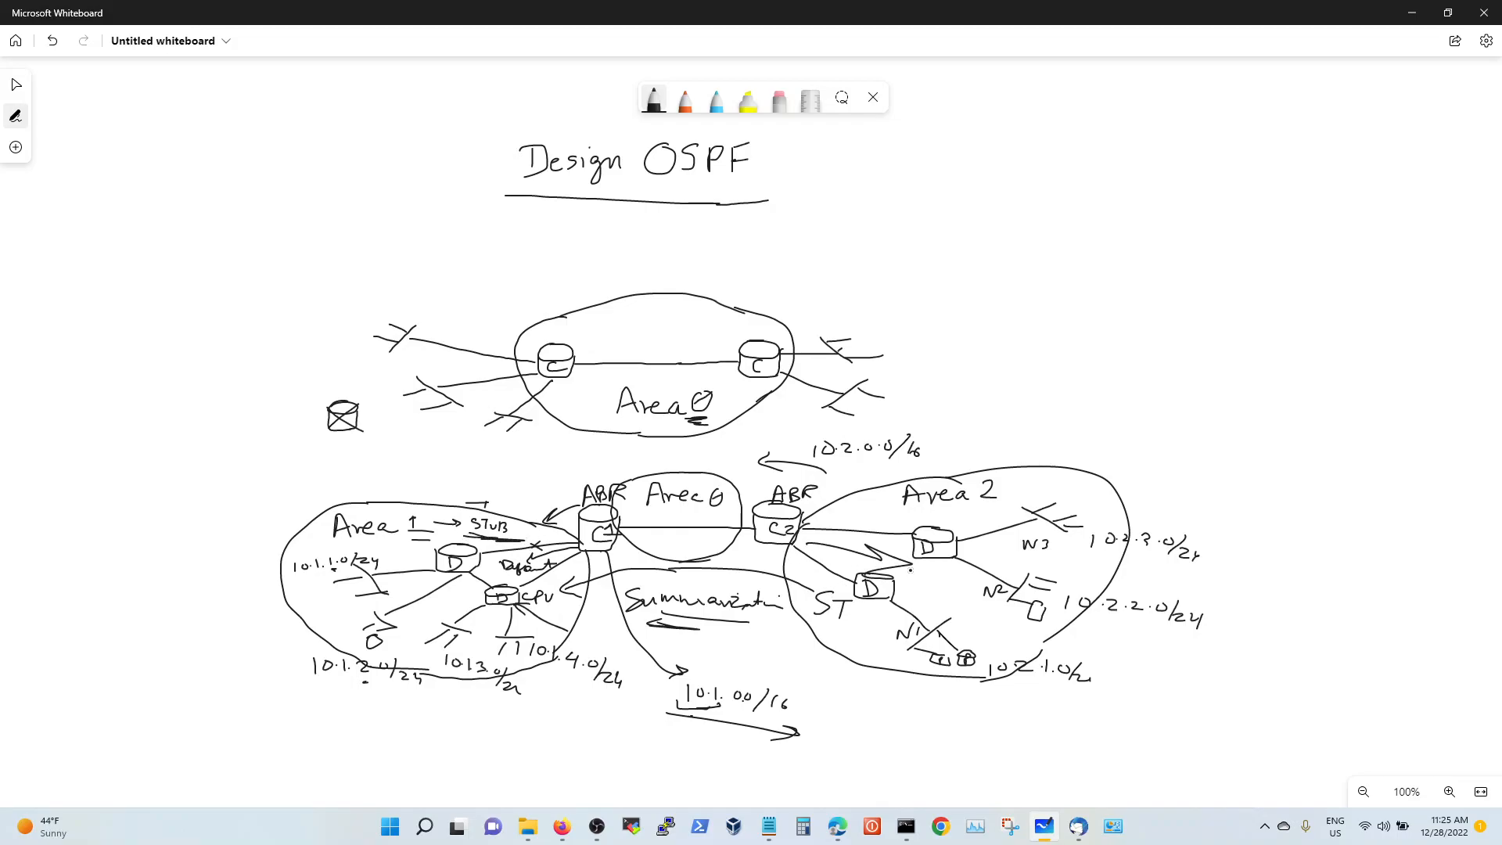
Step: Write 0.0.0.0 beside Area 2's D router and TSA above both side areas
type("0.0.0.0")
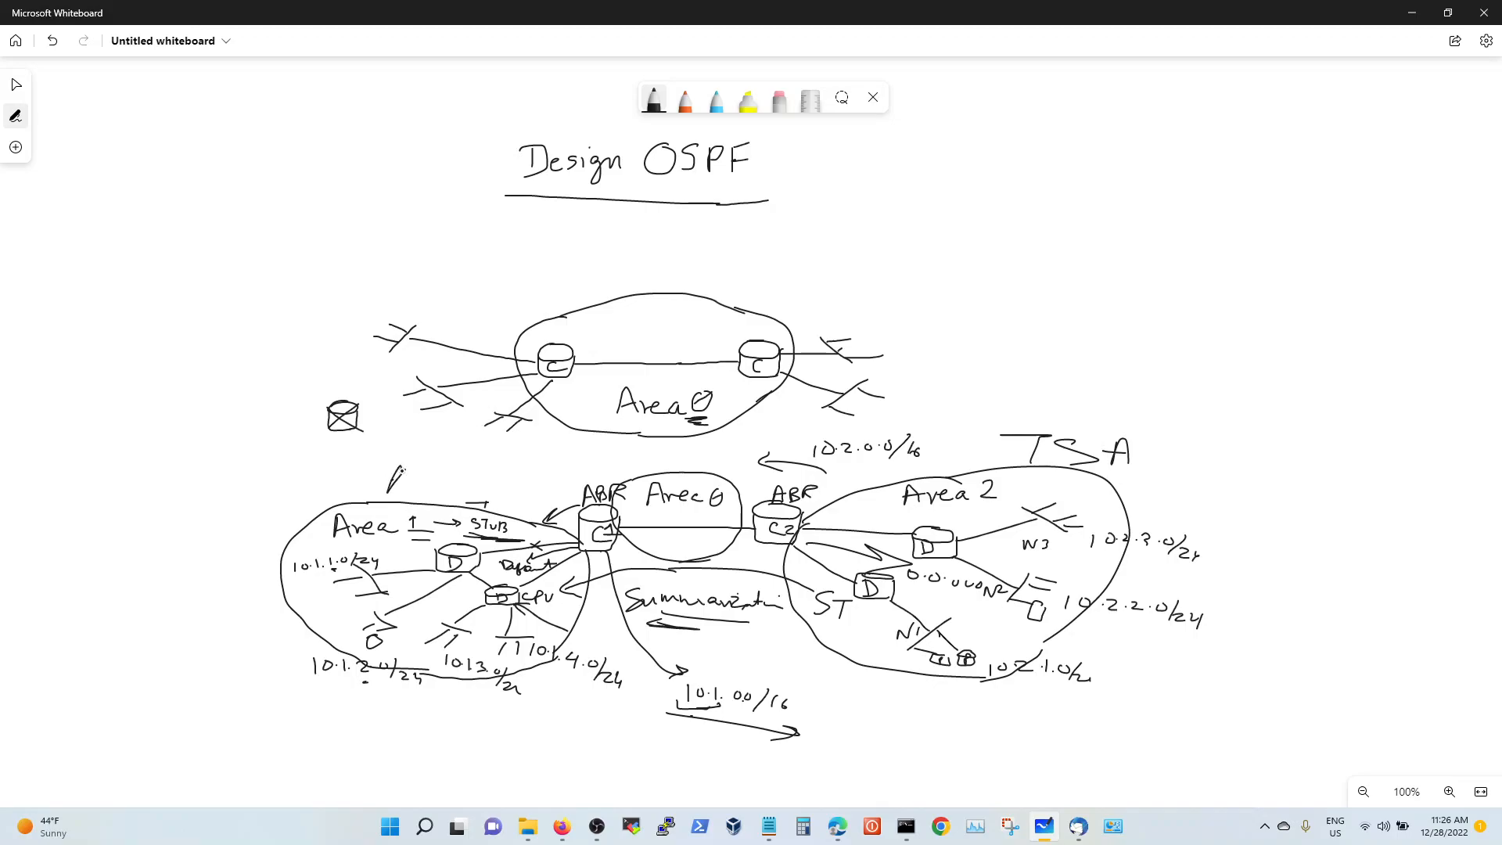
type("TSA.")
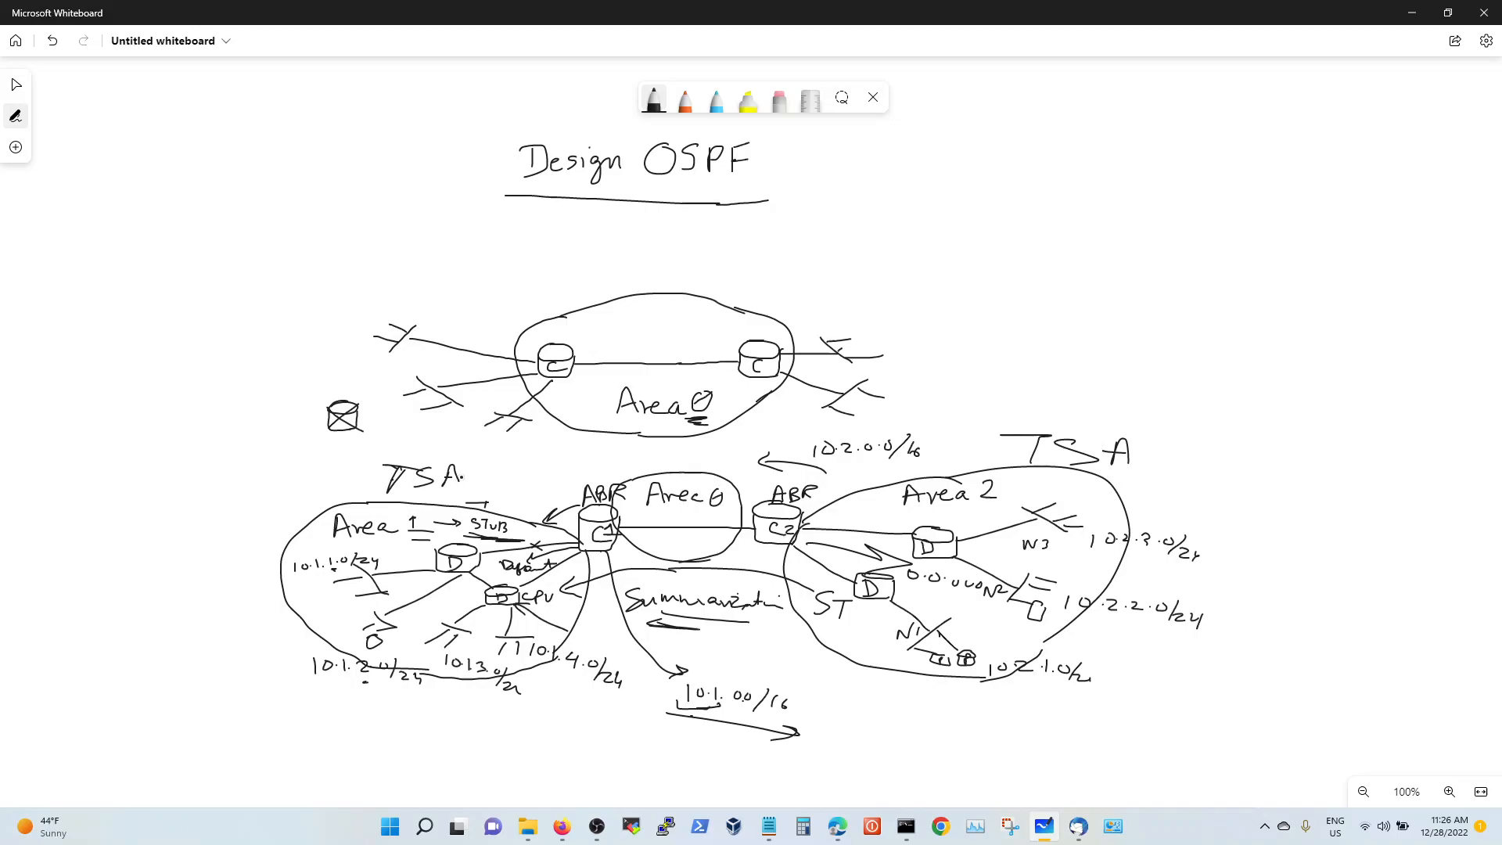